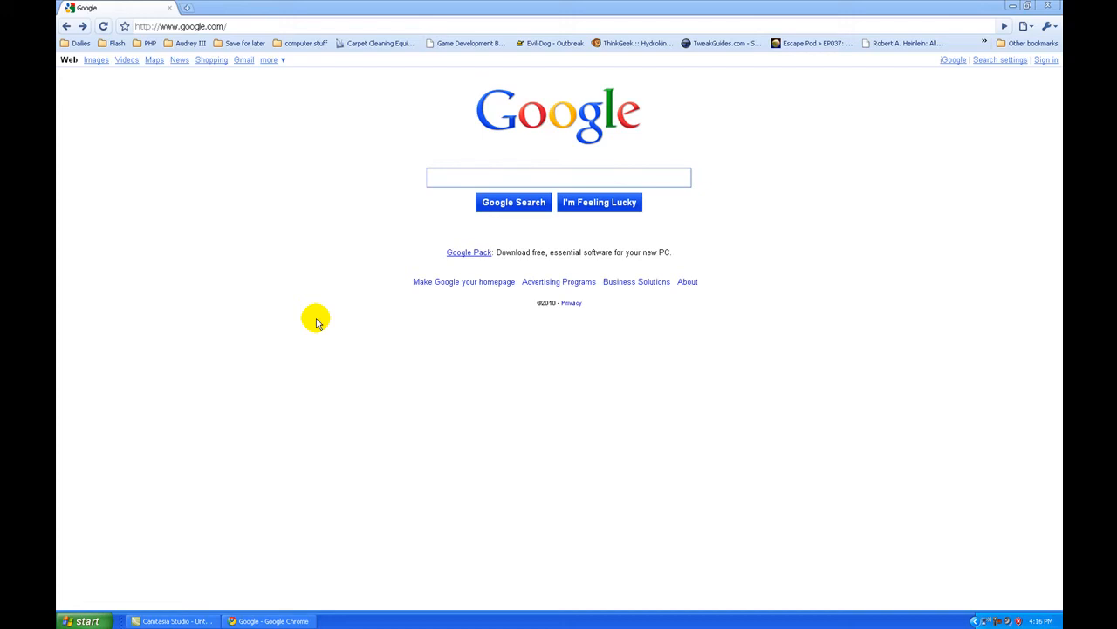
pyautogui.moveTo(321, 318)
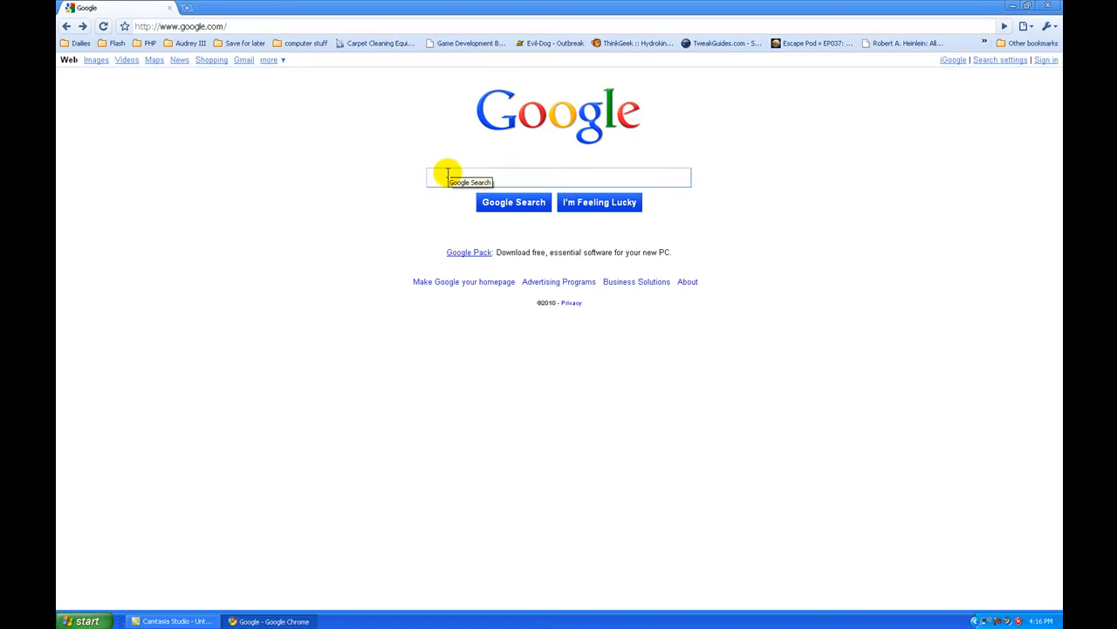
# Step: Search Google for 'thumbs up'
pyautogui.write('thumbs up!')
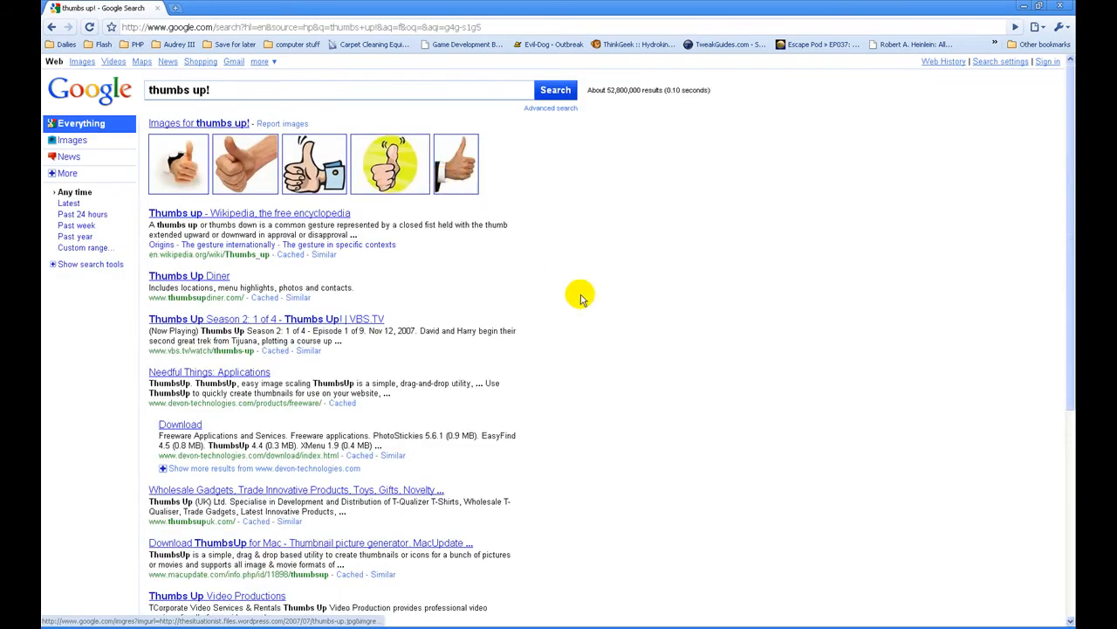
pyautogui.moveTo(592, 293)
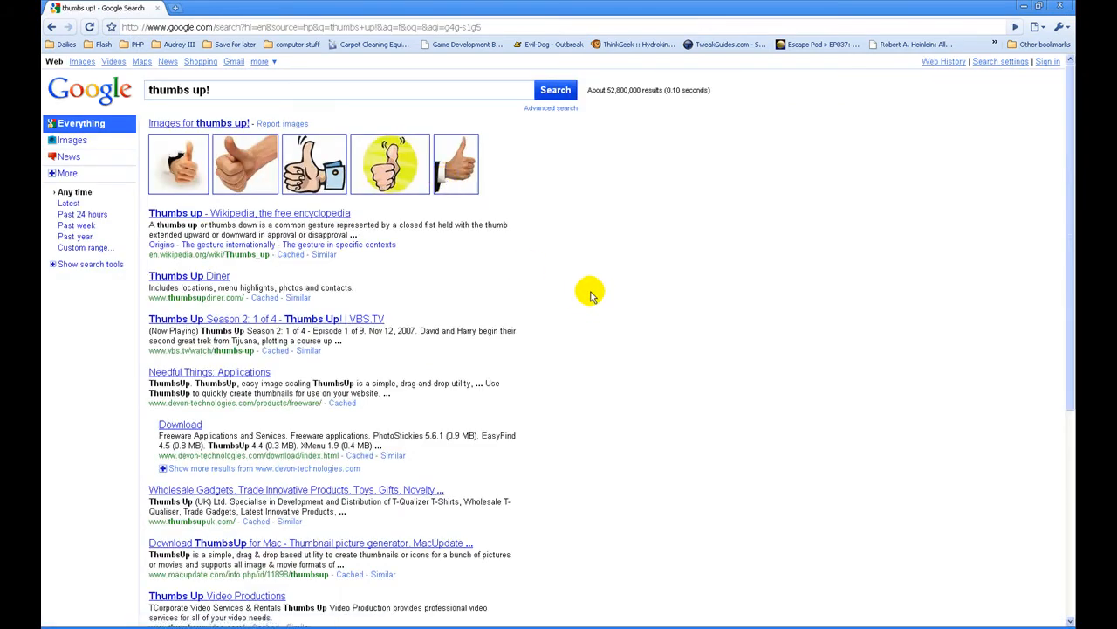
pyautogui.moveTo(391, 164)
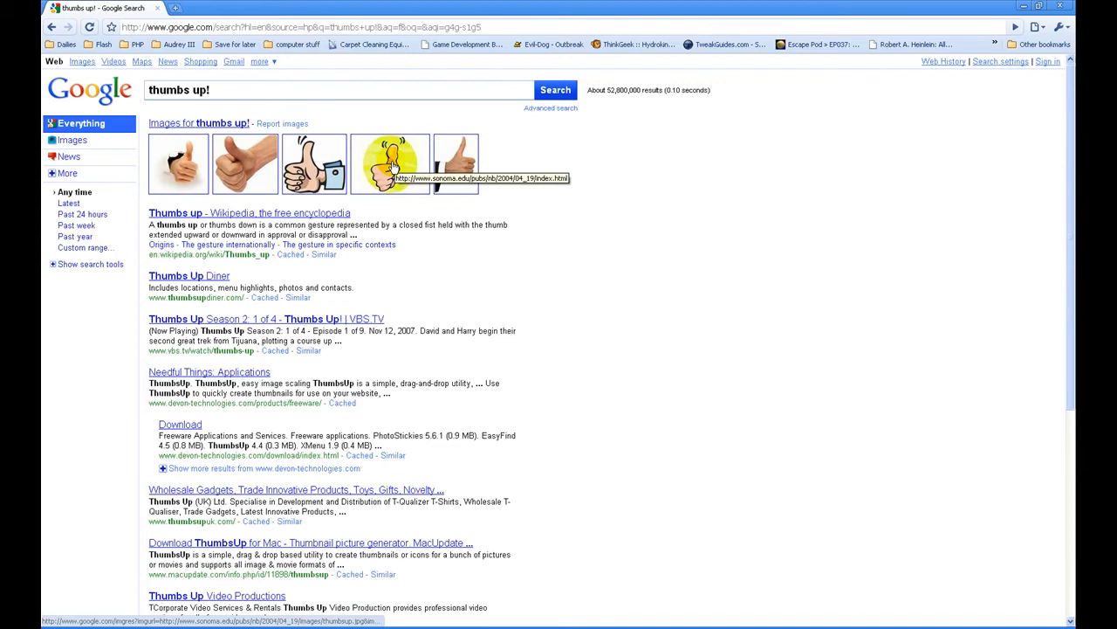
pyautogui.moveTo(210, 178)
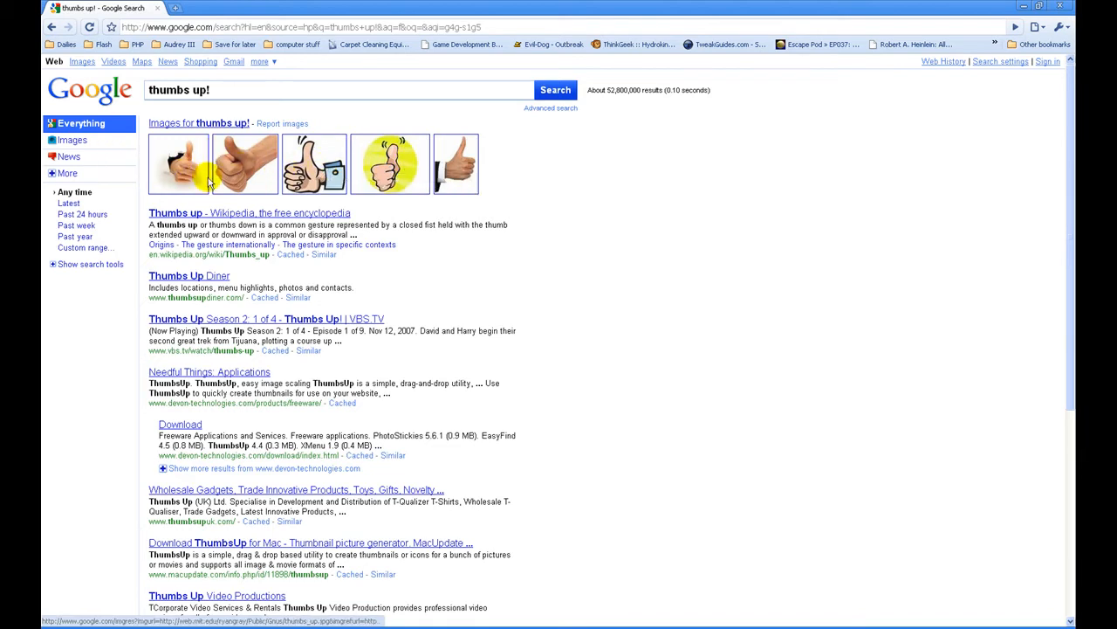
pyautogui.moveTo(184, 166)
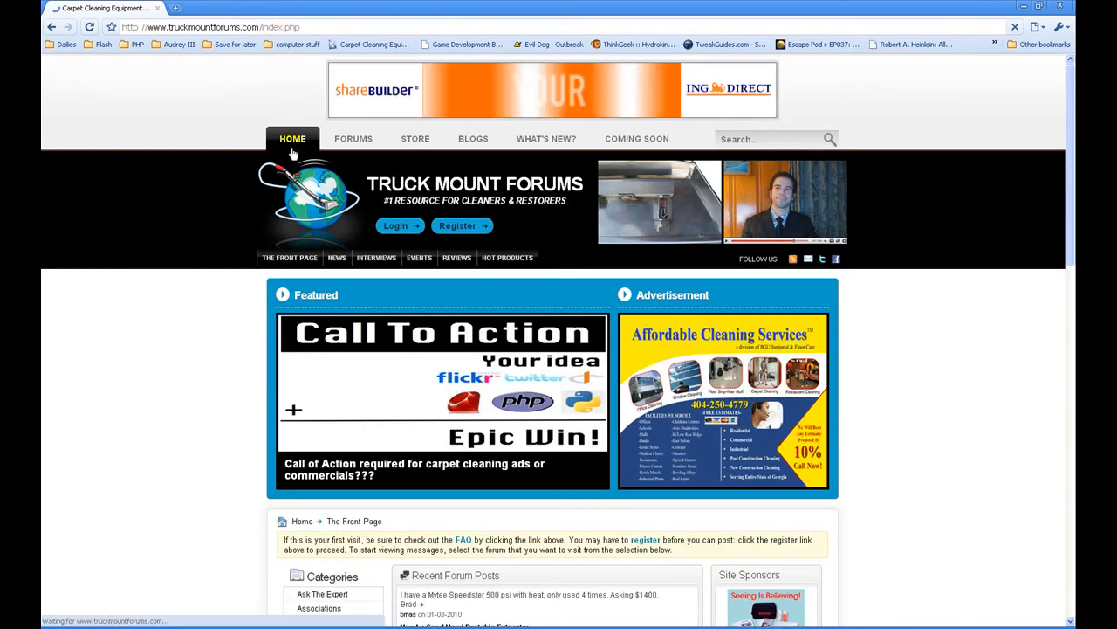
# Step: Show the FORUMS index listing the Keeping It Clean and Ask The Pros boards
pyautogui.click(353, 140)
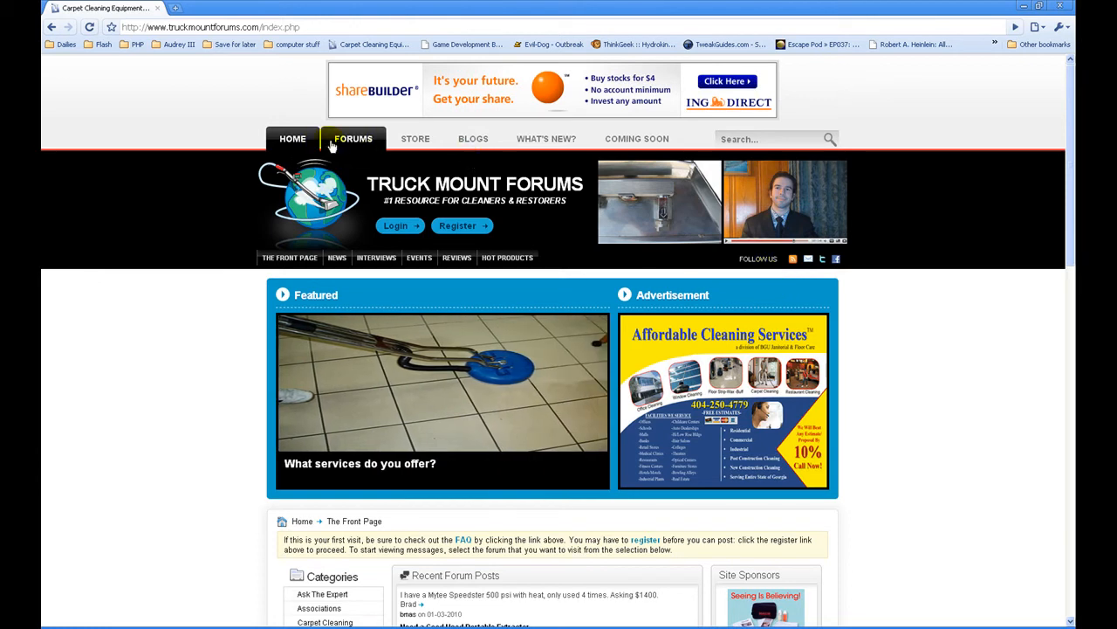
pyautogui.click(294, 140)
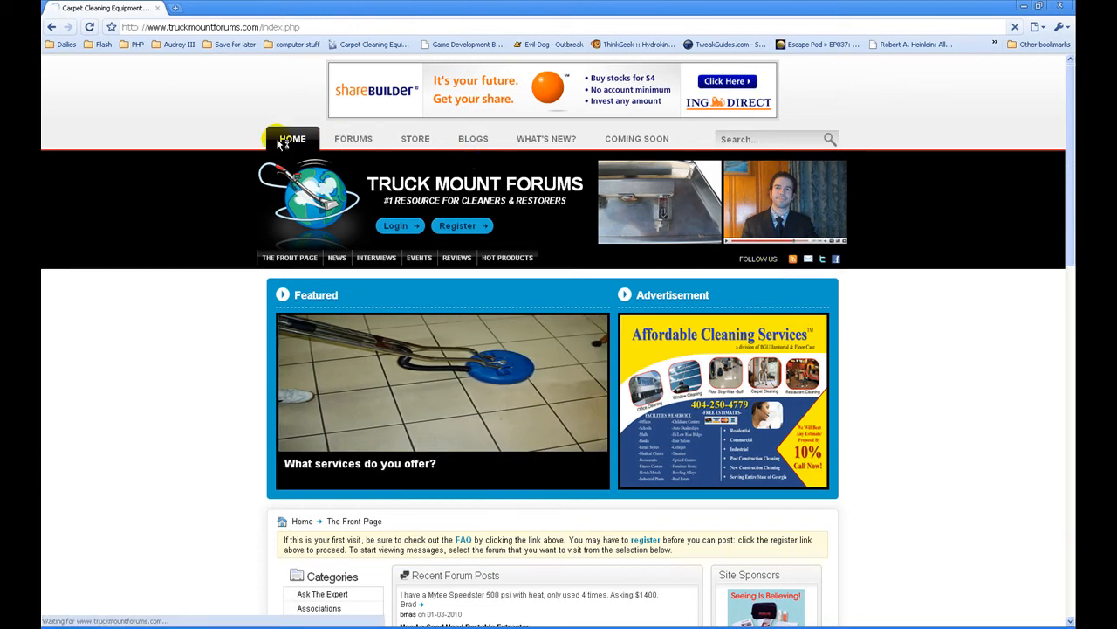
pyautogui.click(353, 138)
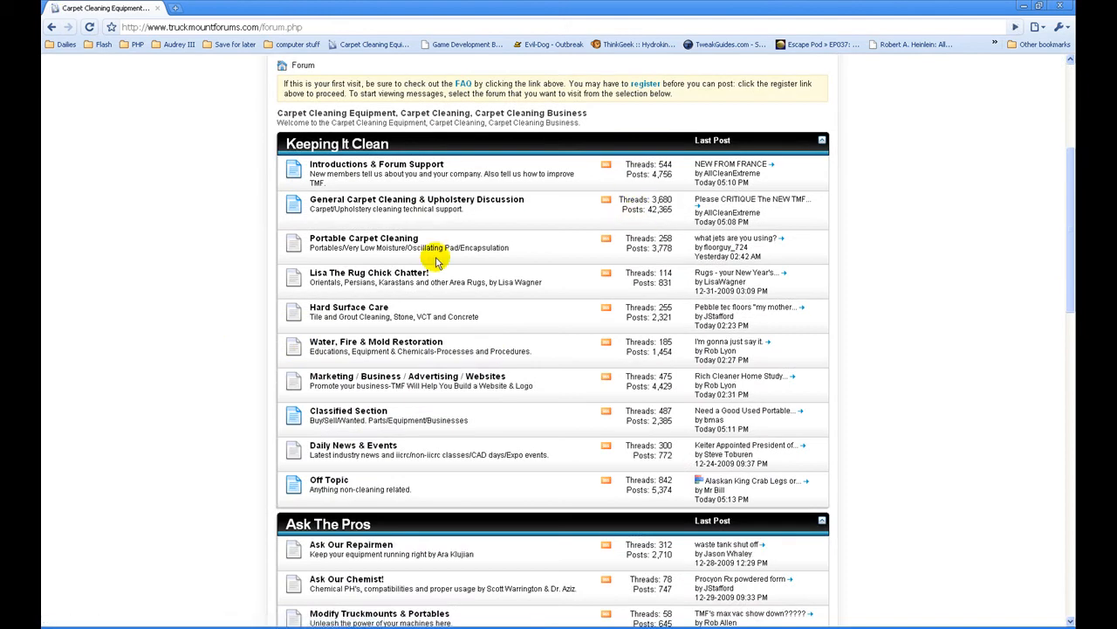
pyautogui.scroll(3)
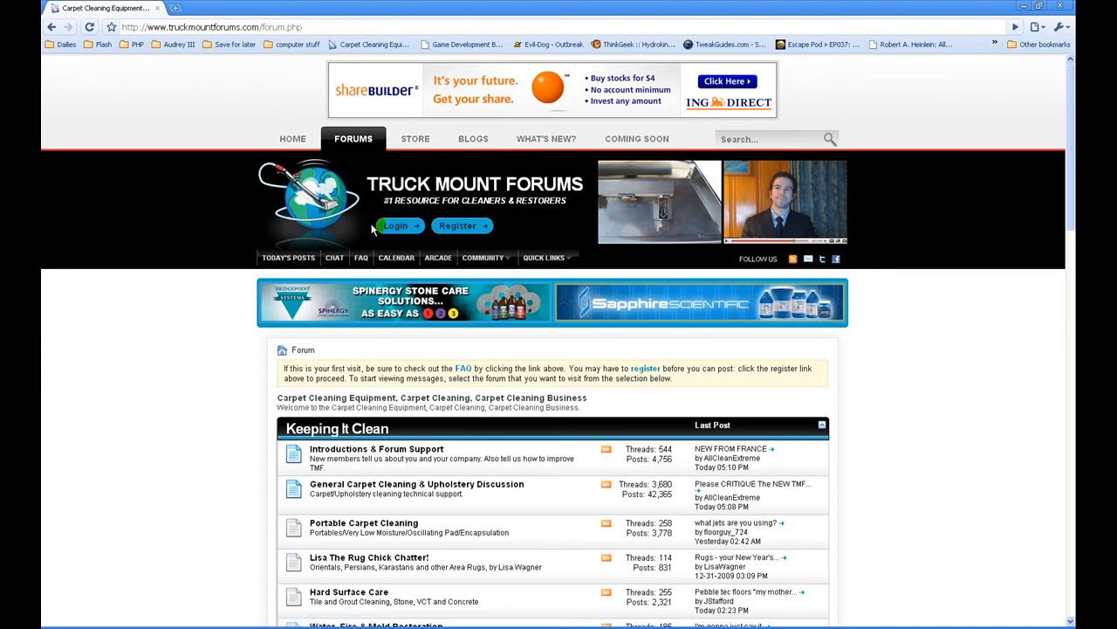
pyautogui.click(394, 225)
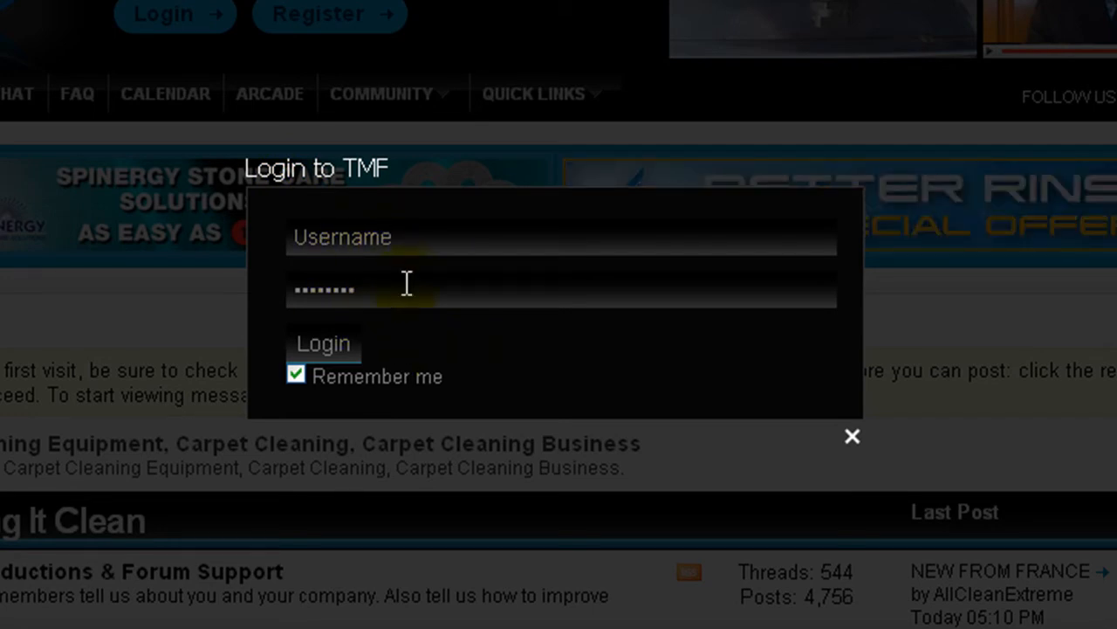
pyautogui.click(562, 237)
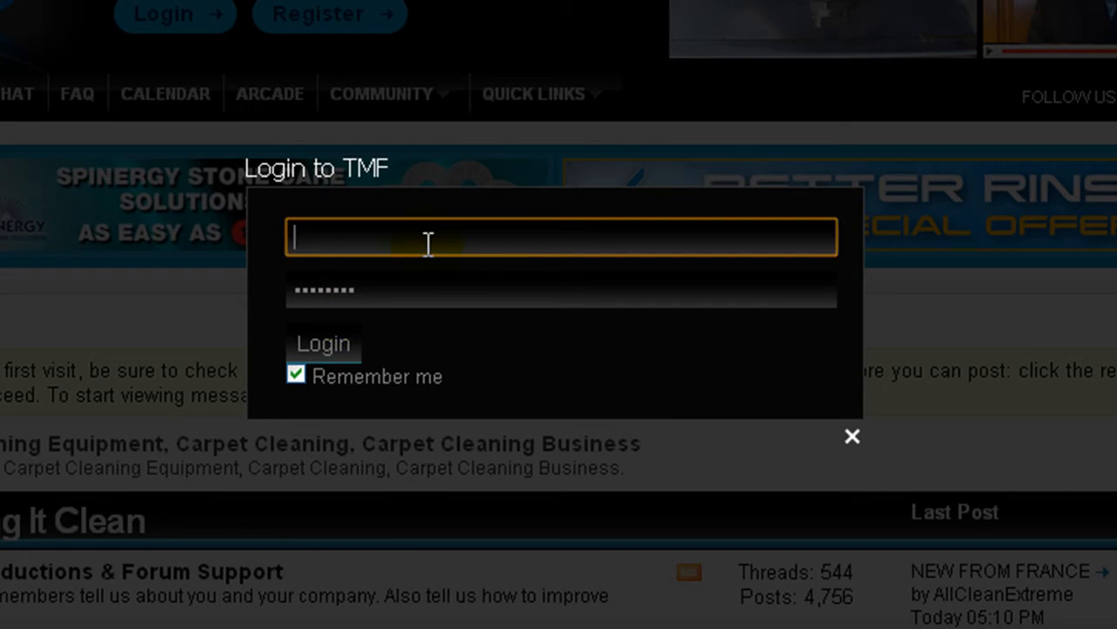
pyautogui.write('Jared')
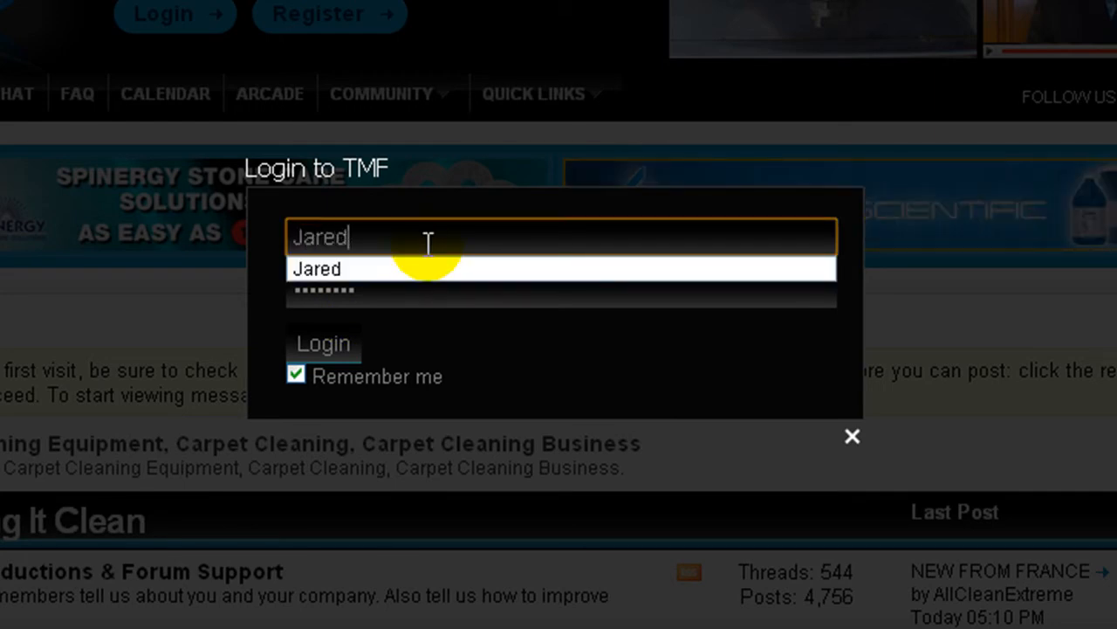
pyautogui.click(585, 290)
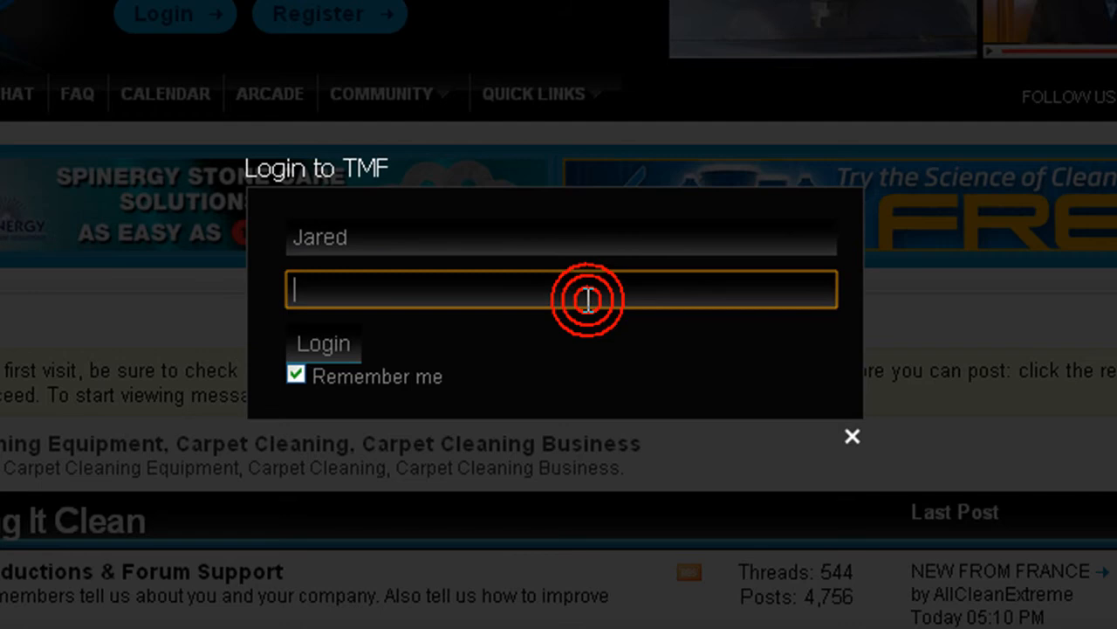
pyautogui.write('password')
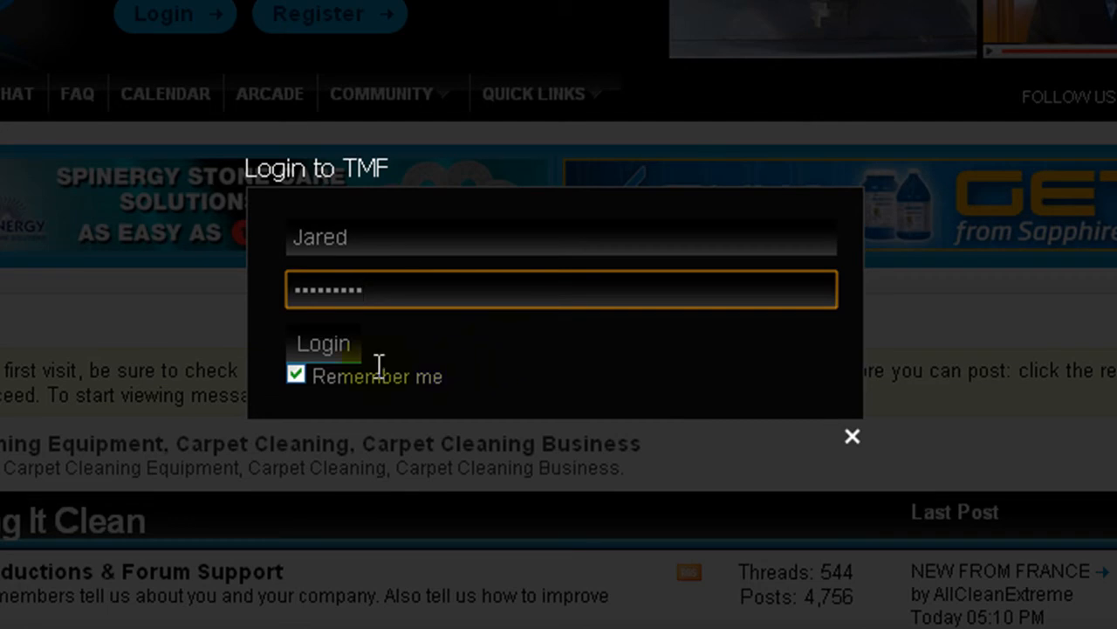
# Step: Enable the Remember me option so the login stays signed in
pyautogui.click(297, 376)
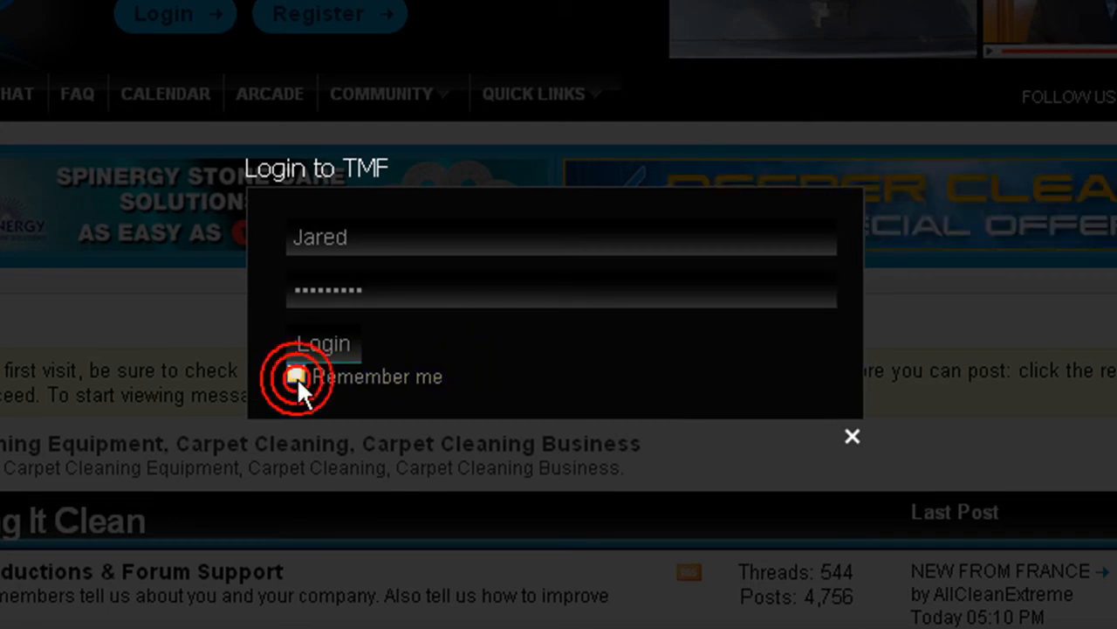
pyautogui.click(297, 377)
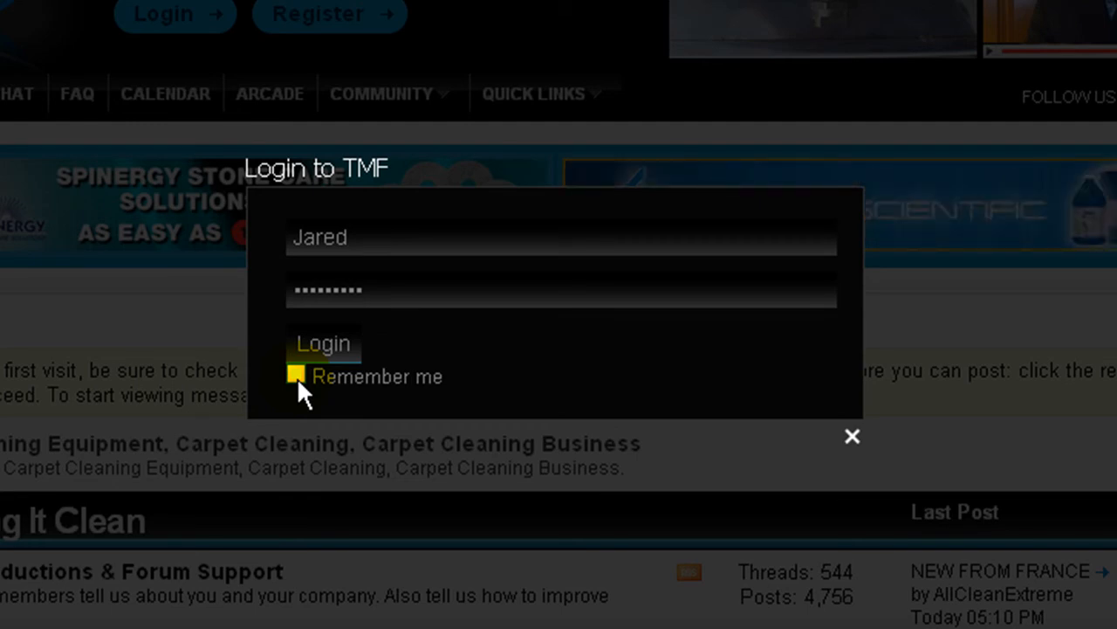
pyautogui.click(297, 376)
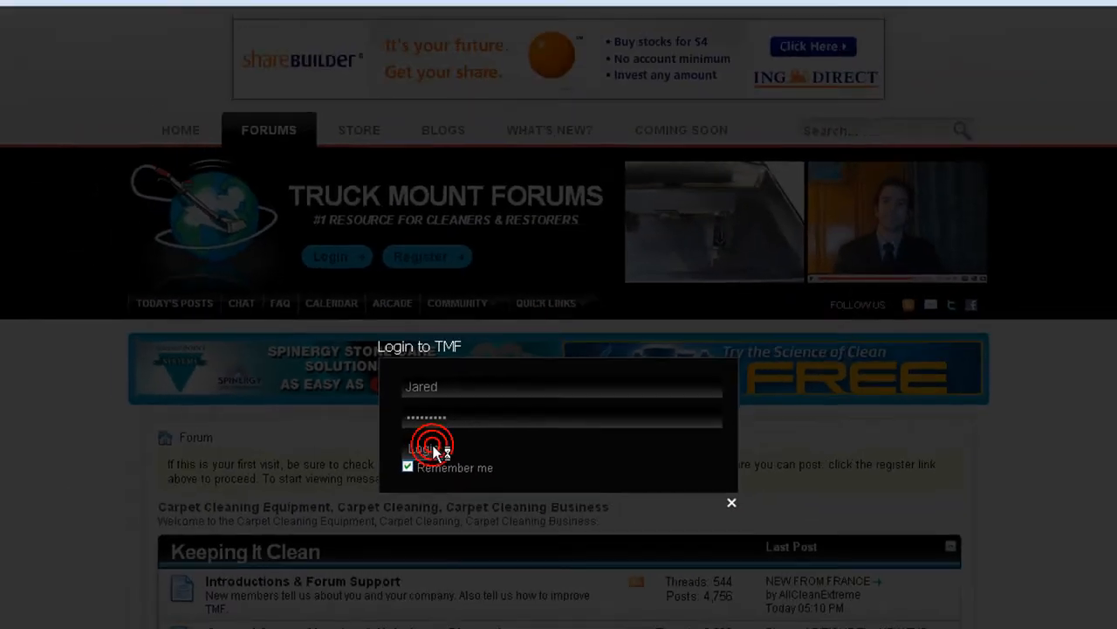
# Step: Log in as Jared and scroll the critique thread down to its Quick Reply box
pyautogui.click(428, 447)
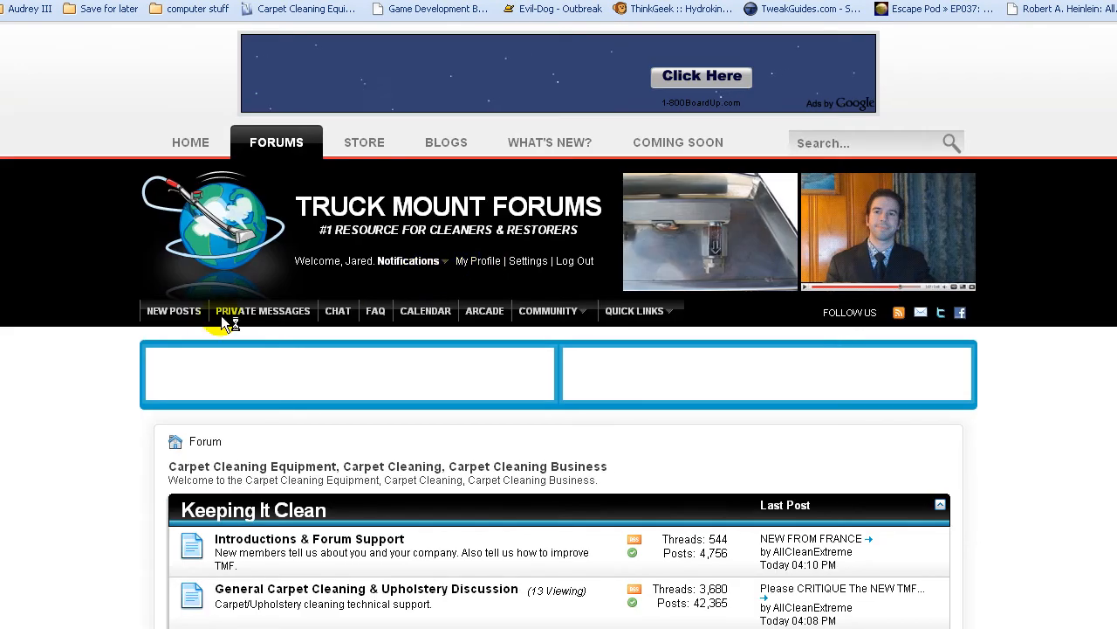
pyautogui.scroll(-3)
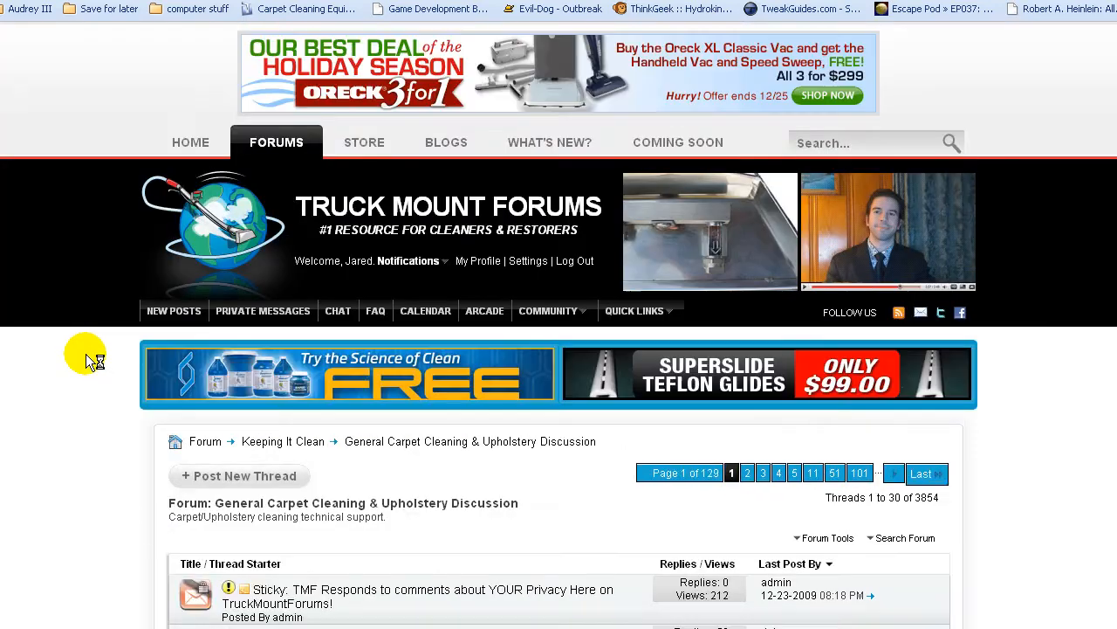
pyautogui.scroll(-3)
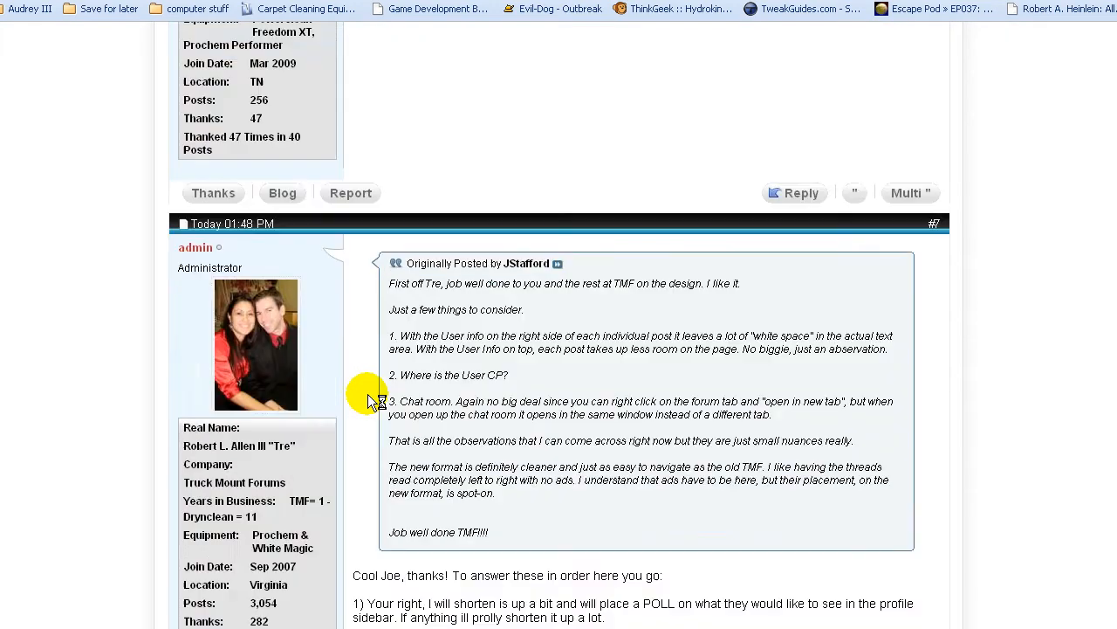
pyautogui.scroll(-3)
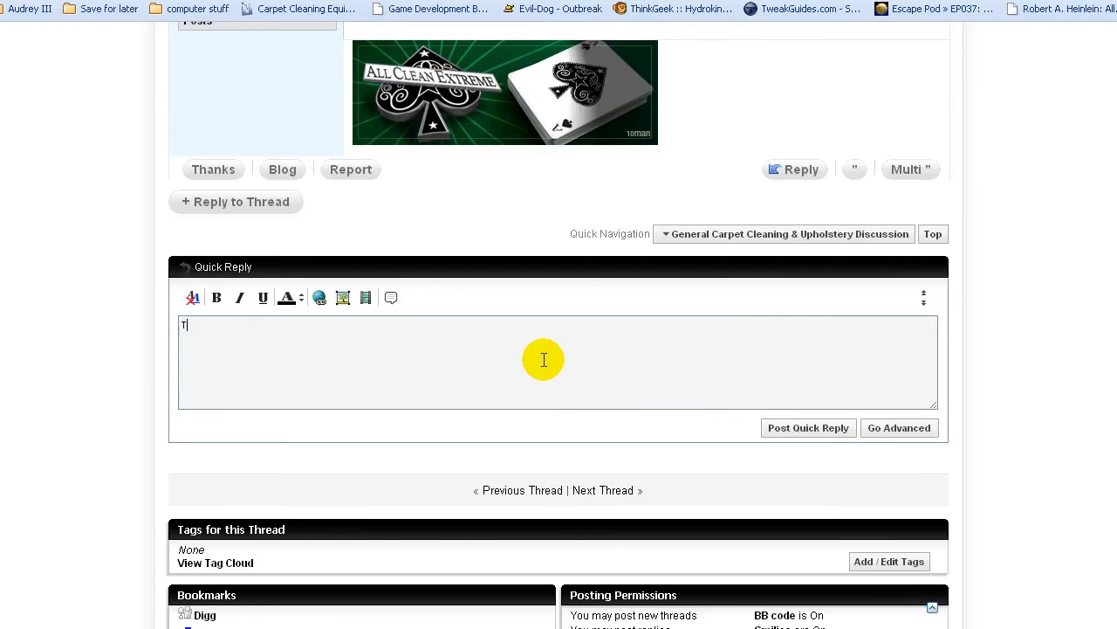
# Step: Post a quick reply reading 'MF is awesome and so is Jare i got a th...' to the thread
pyautogui.write('MF is awesome')
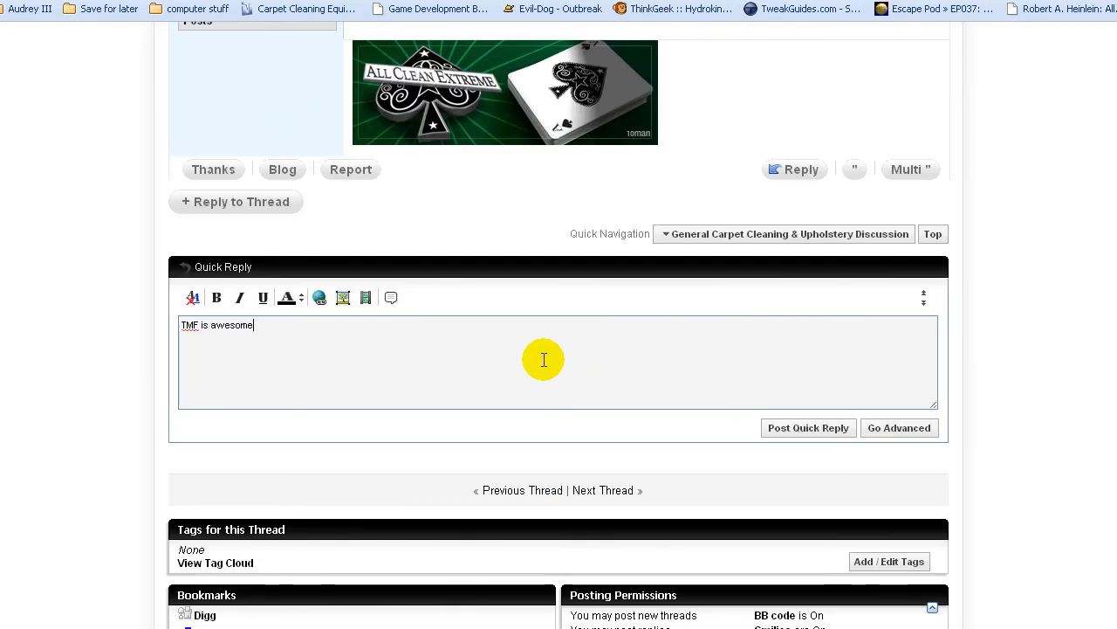
pyautogui.write('and so is Jared. In fact,')
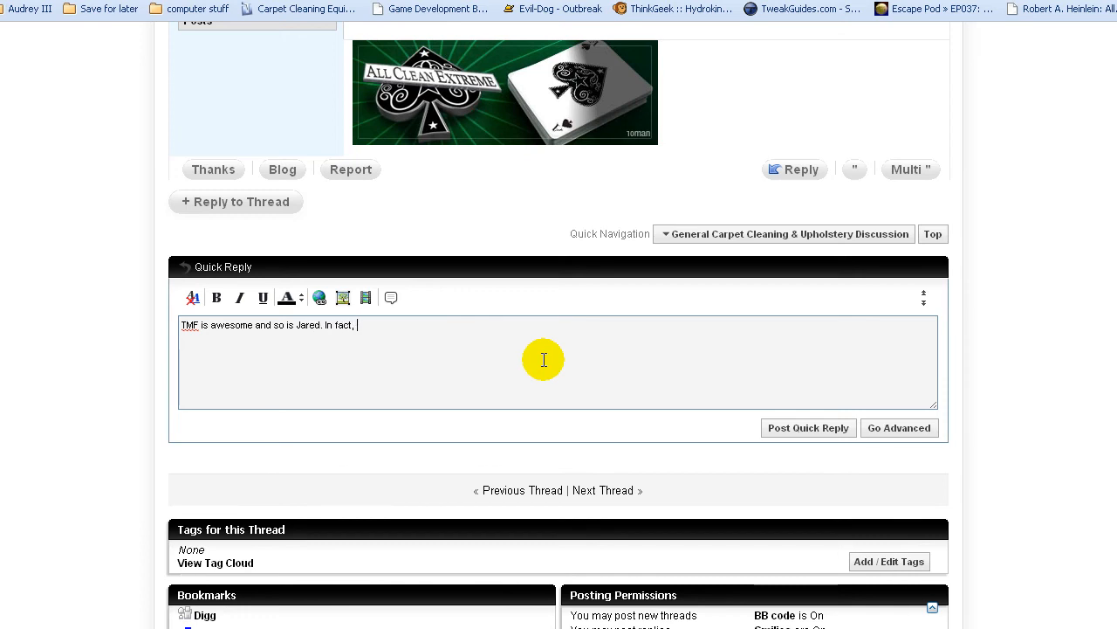
pyautogui.write('i got a thumbs up through the WALL!')
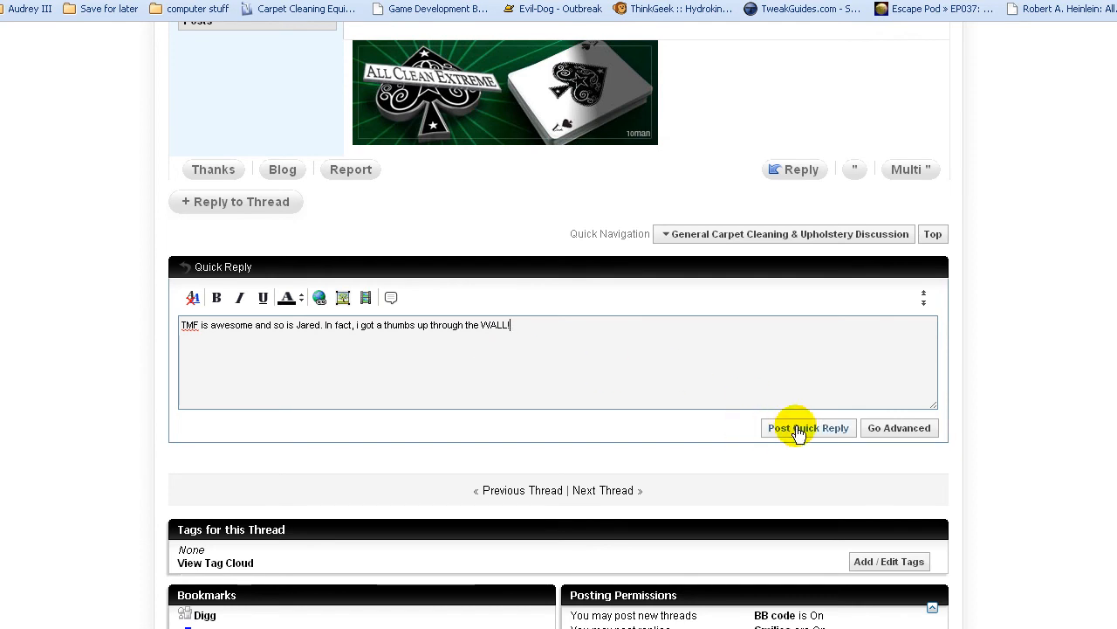
pyautogui.click(806, 428)
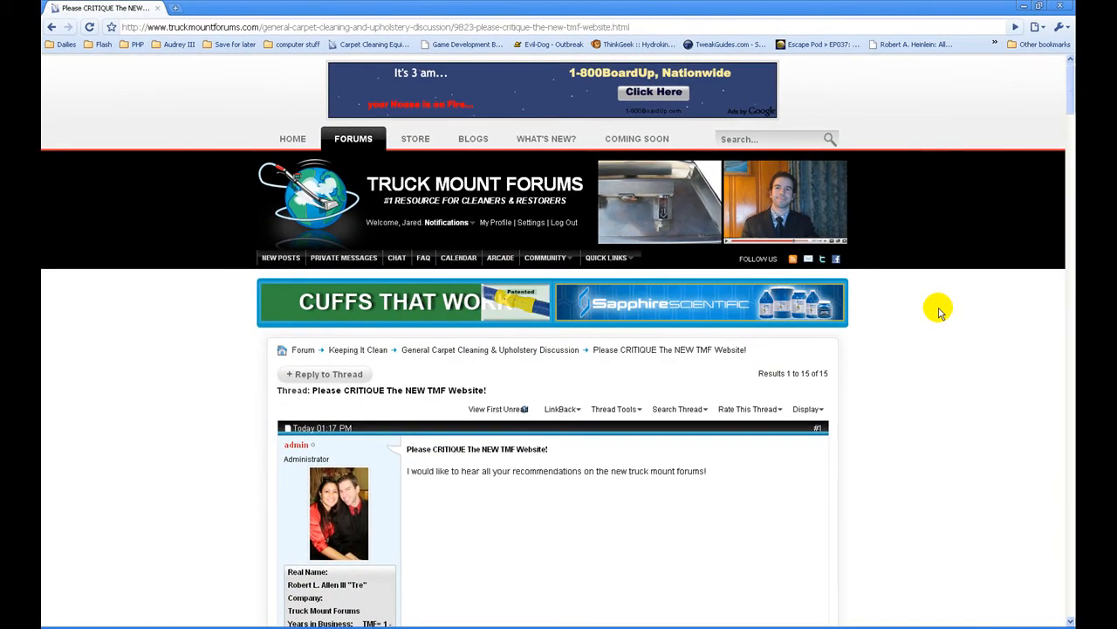
pyautogui.scroll(-3)
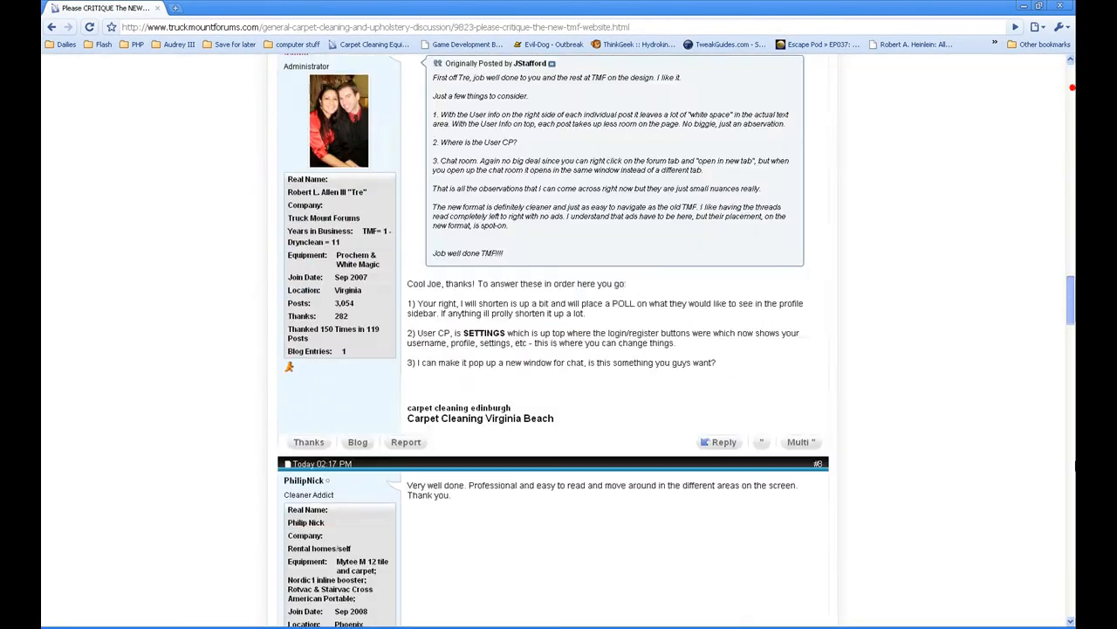
pyautogui.scroll(-3)
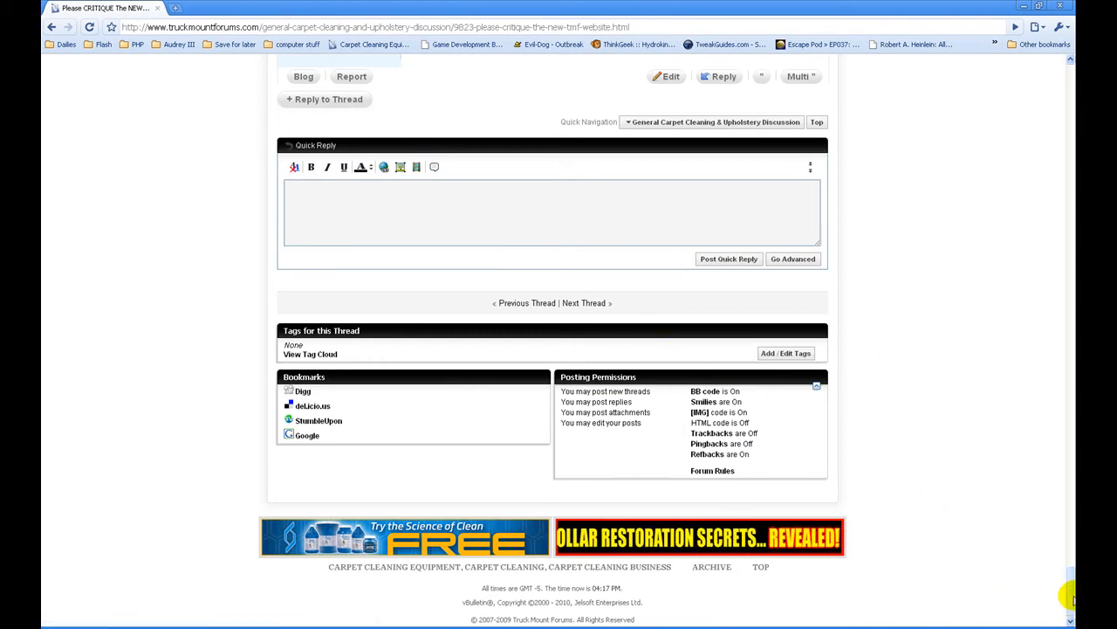
pyautogui.scroll(3)
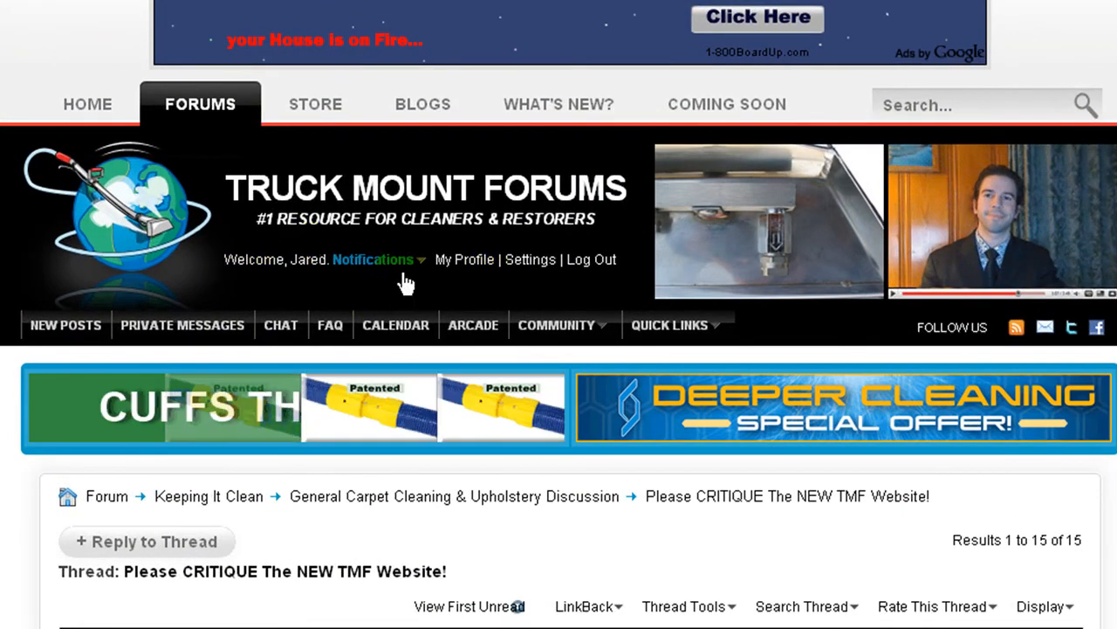
# Step: Log out via the header and confirm, reaching the 'All cookies cleared!' page
pyautogui.click(374, 259)
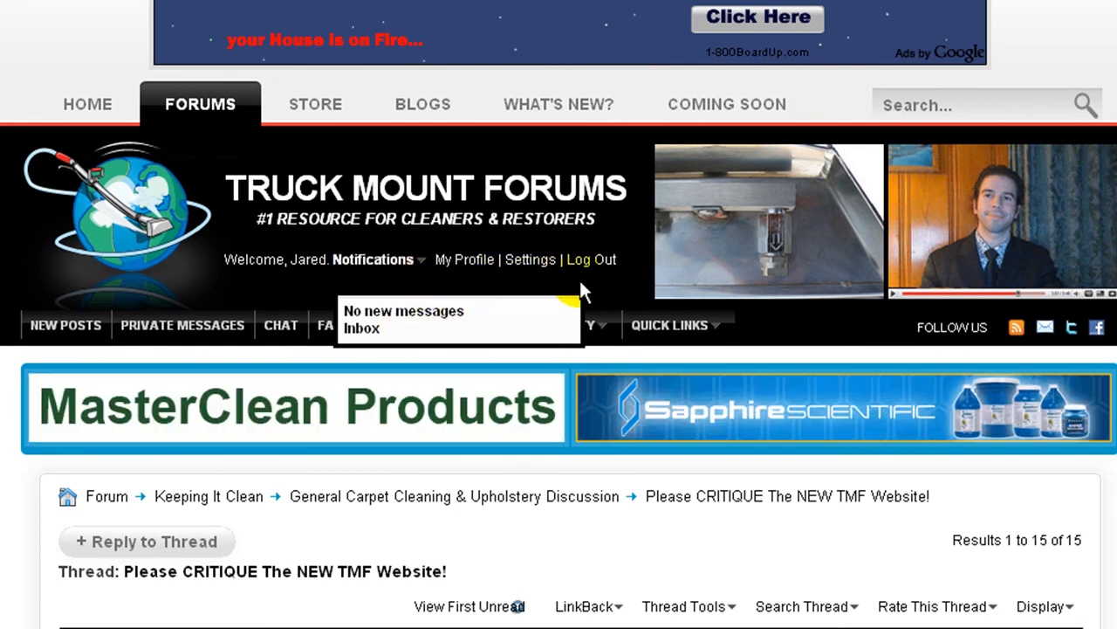
pyautogui.click(590, 258)
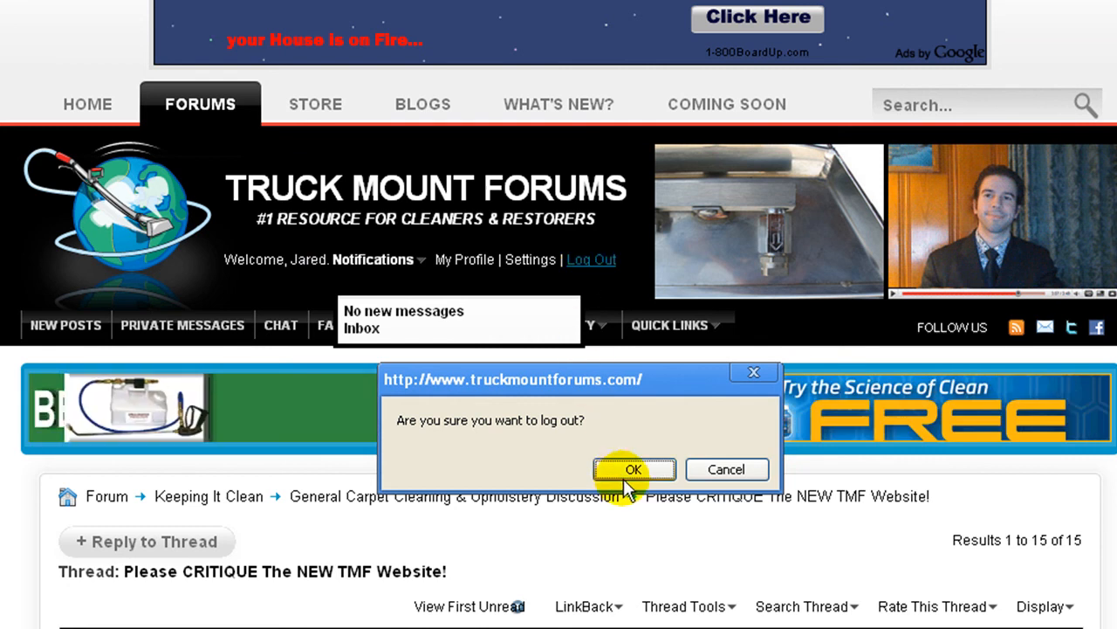
pyautogui.click(634, 468)
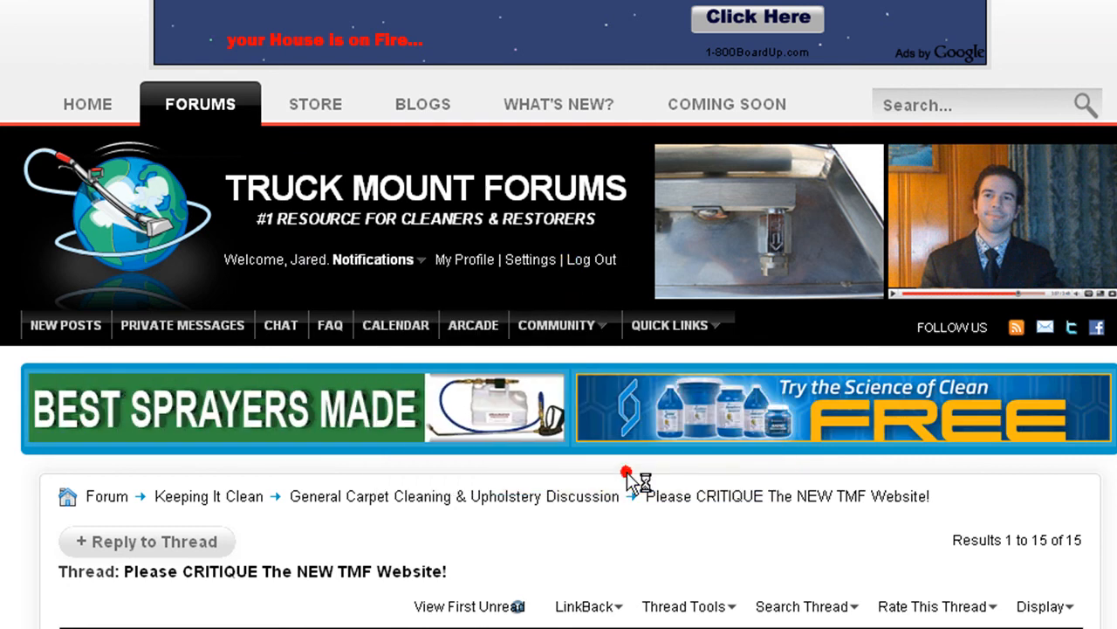
pyautogui.click(590, 259)
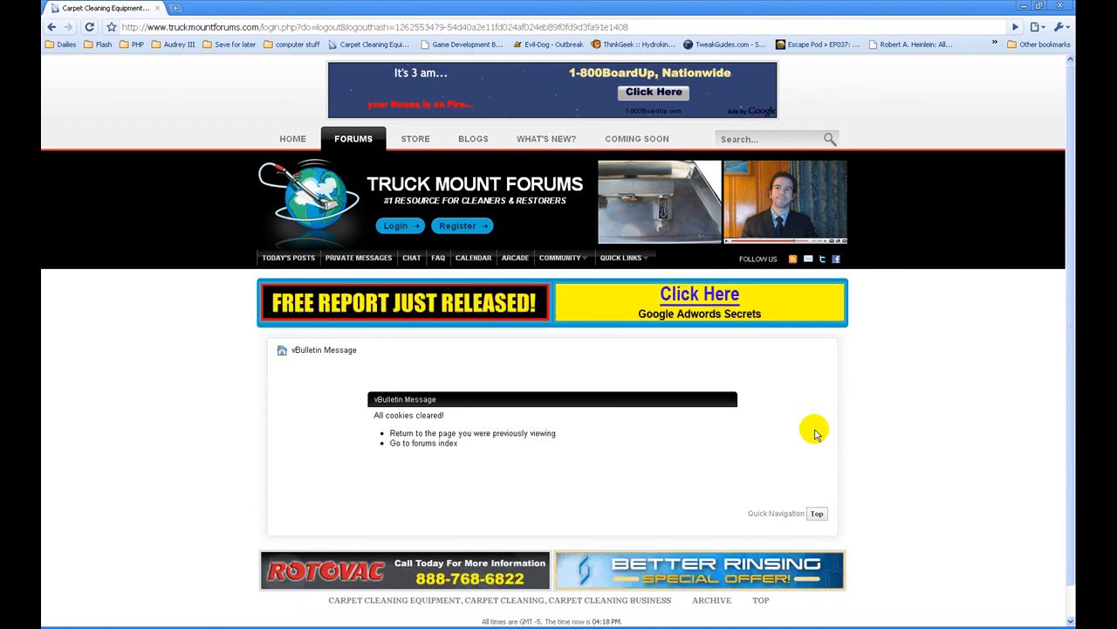
pyautogui.moveTo(829, 428)
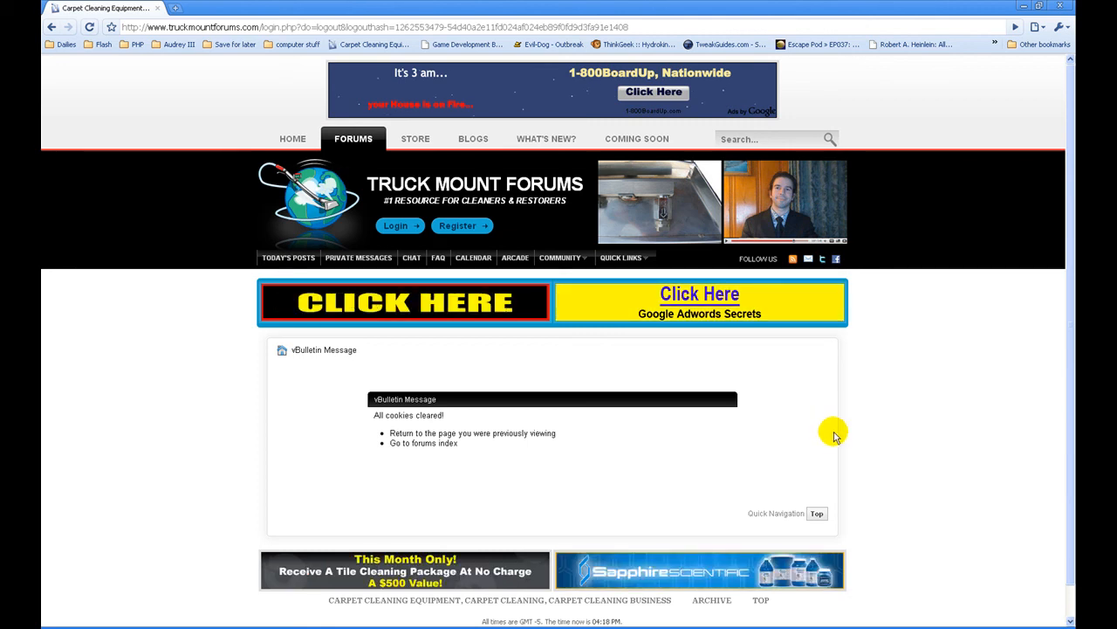
pyautogui.moveTo(585, 462)
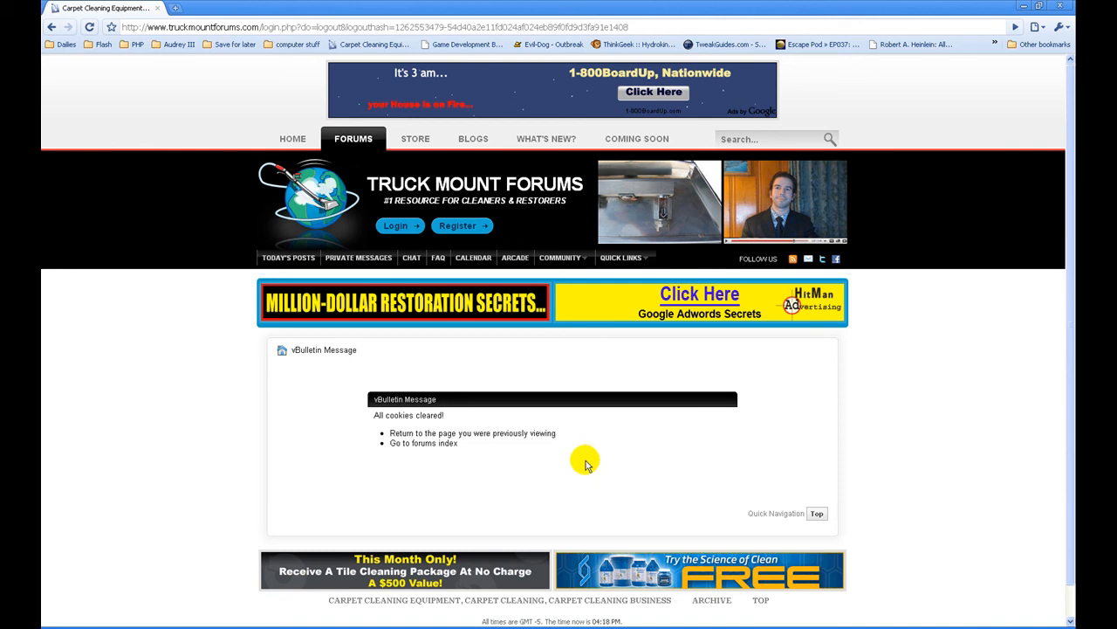